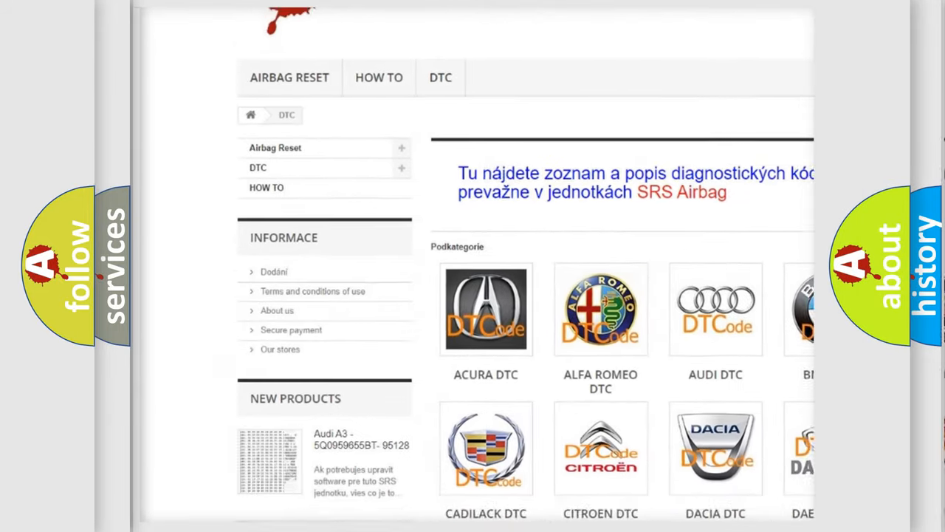
pyautogui.scroll(-3)
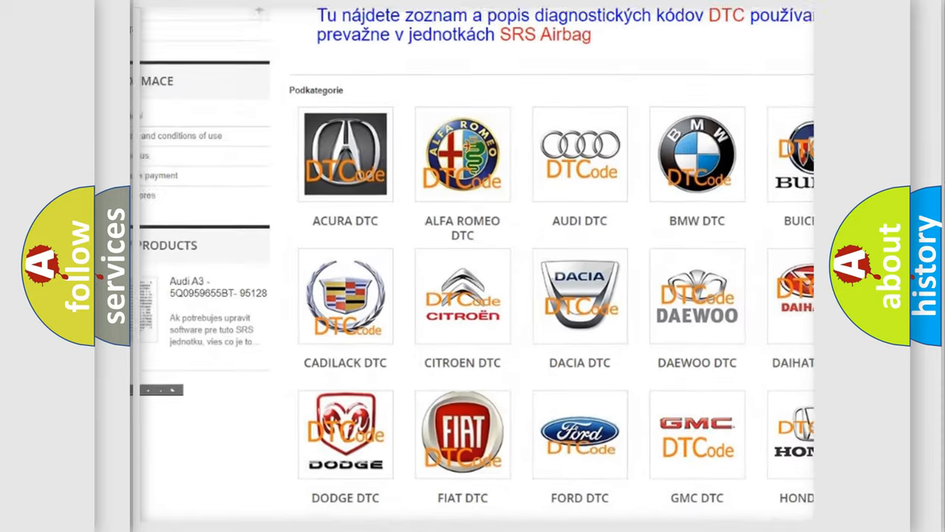
pyautogui.scroll(-3)
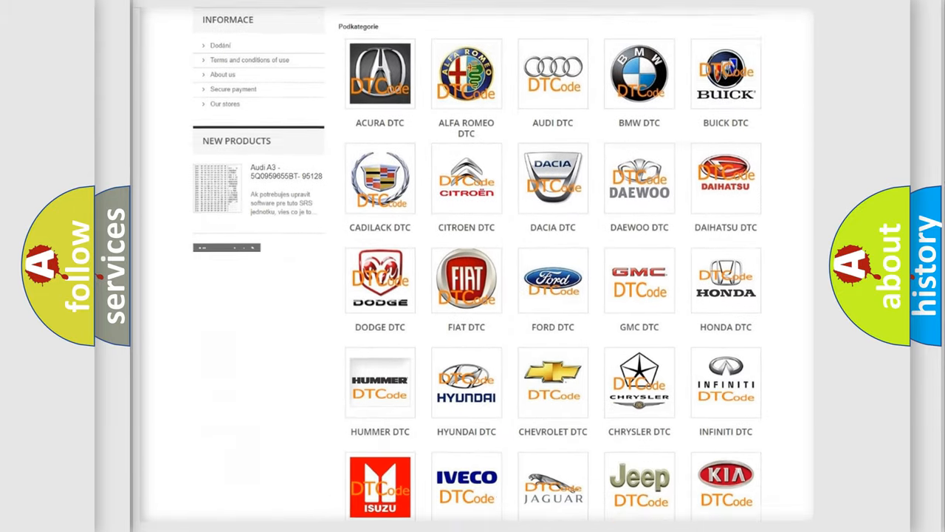